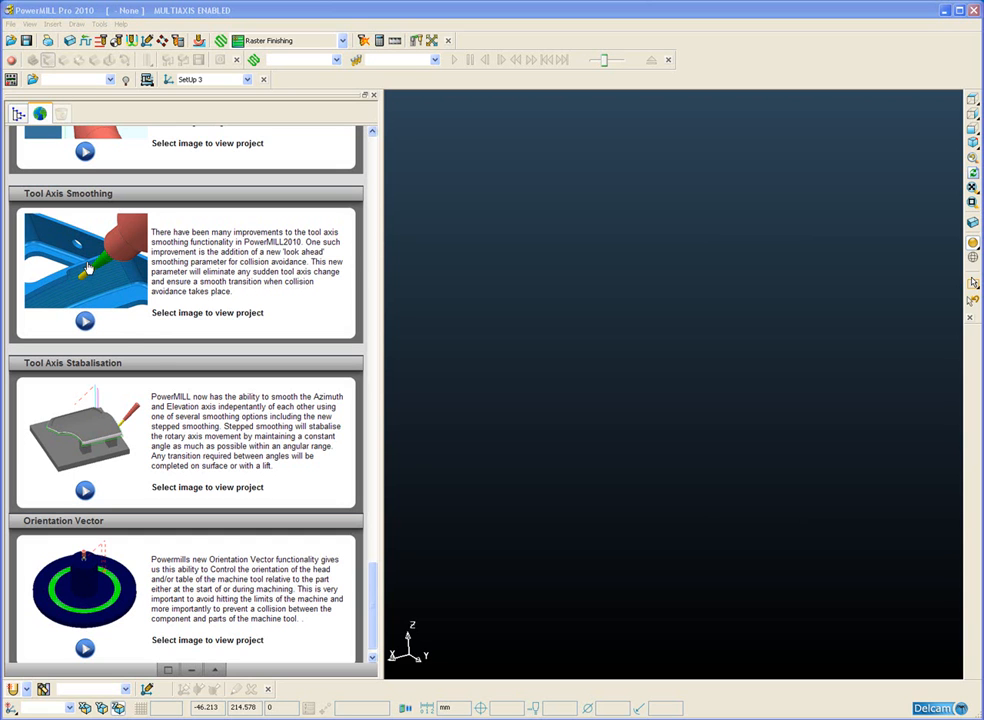
# Load the Tool Axis Smoothing example project from the What's New page
pyautogui.click(84, 264)
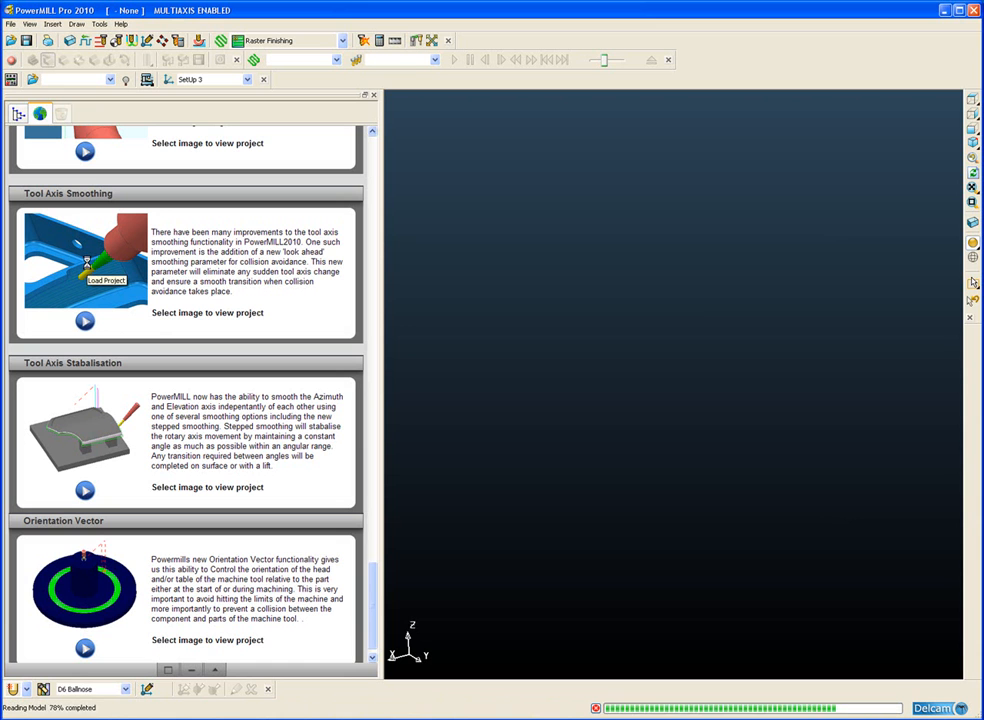
pyautogui.click(84, 280)
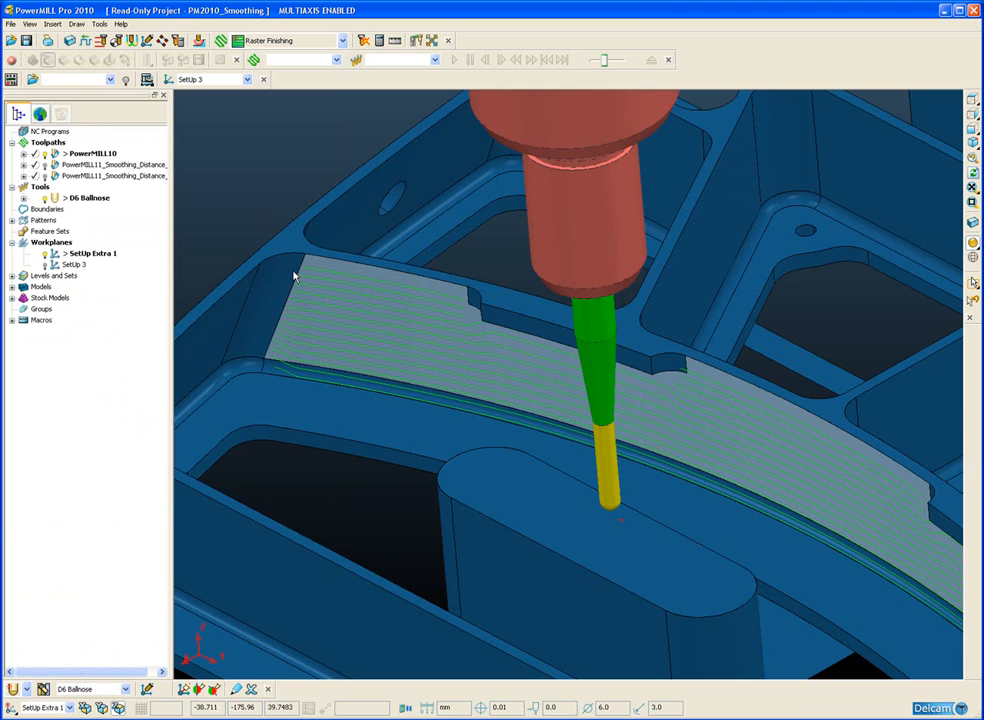
pyautogui.moveTo(428, 344)
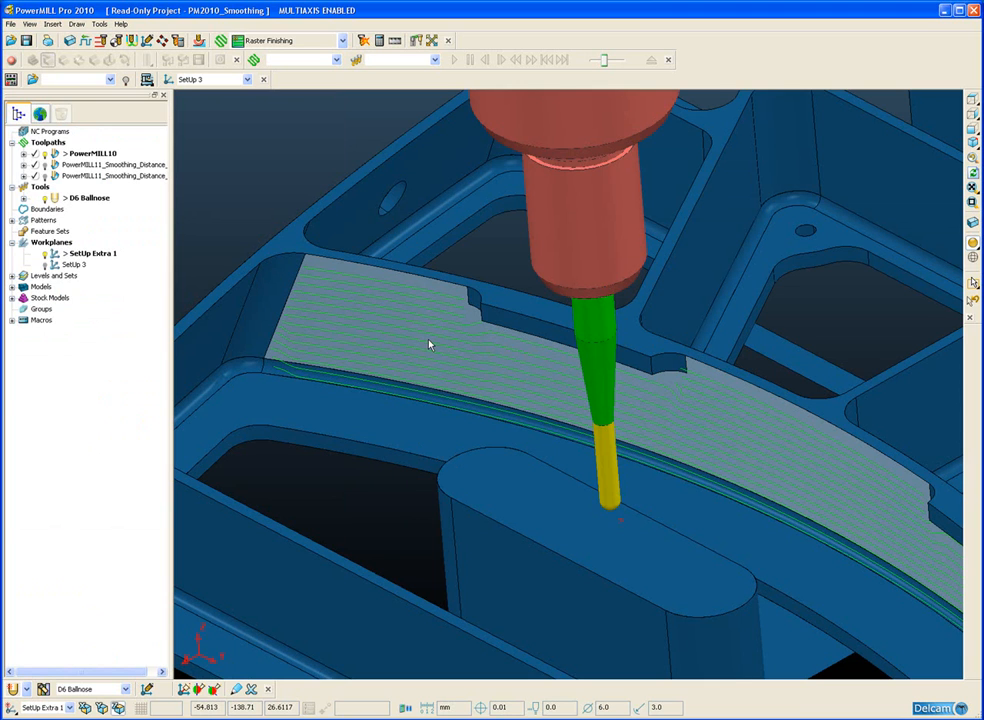
pyautogui.moveTo(444, 322)
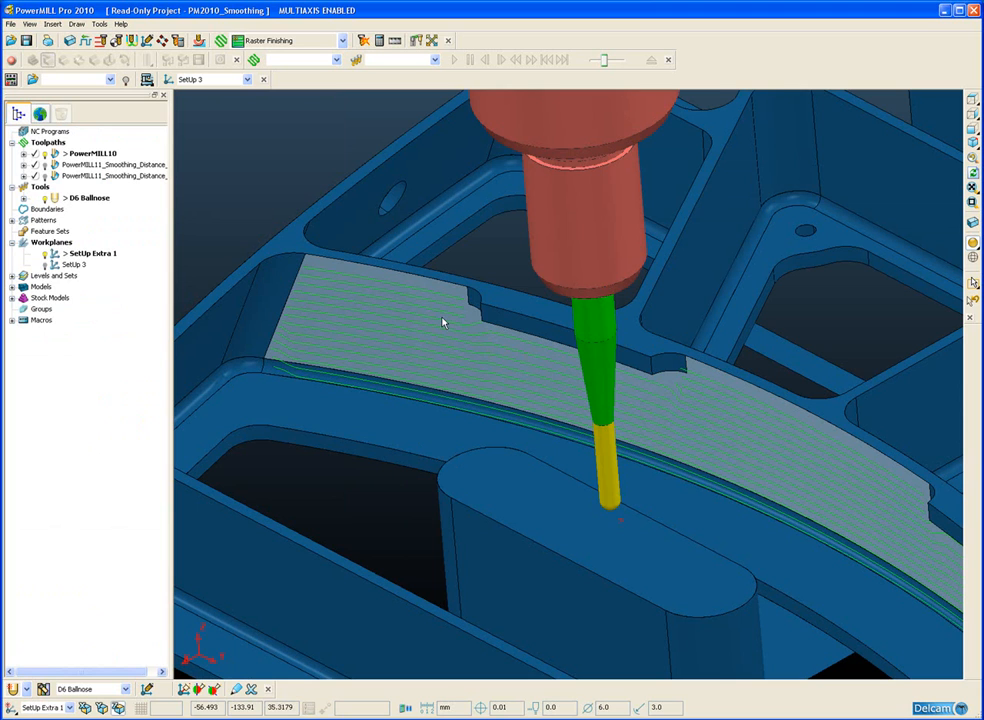
pyautogui.moveTo(448, 296)
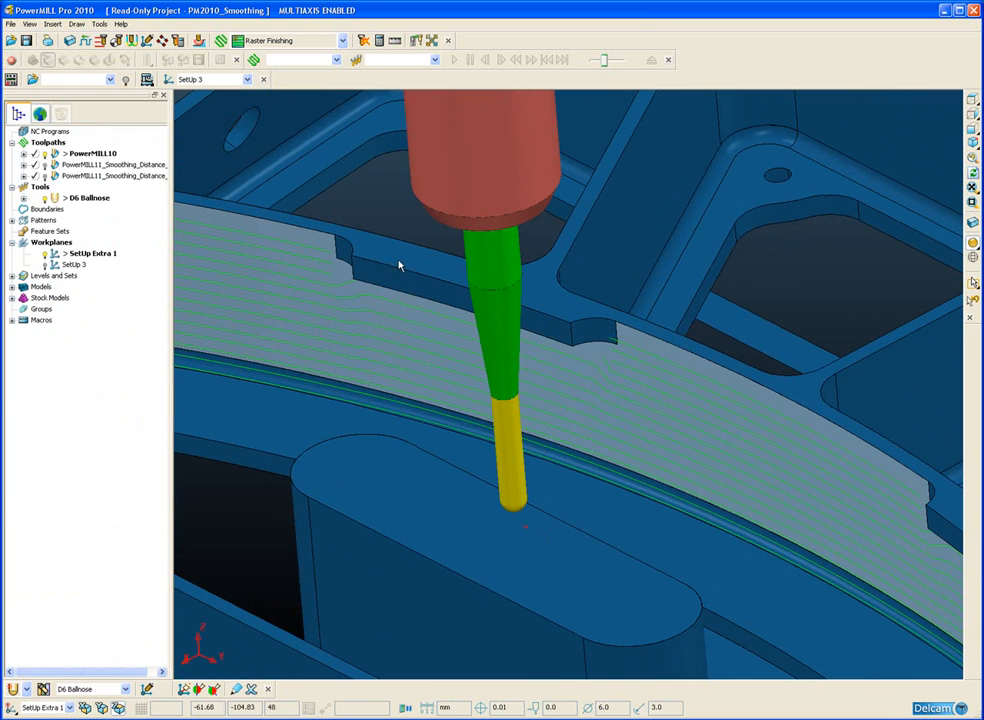
pyautogui.moveTo(576, 352)
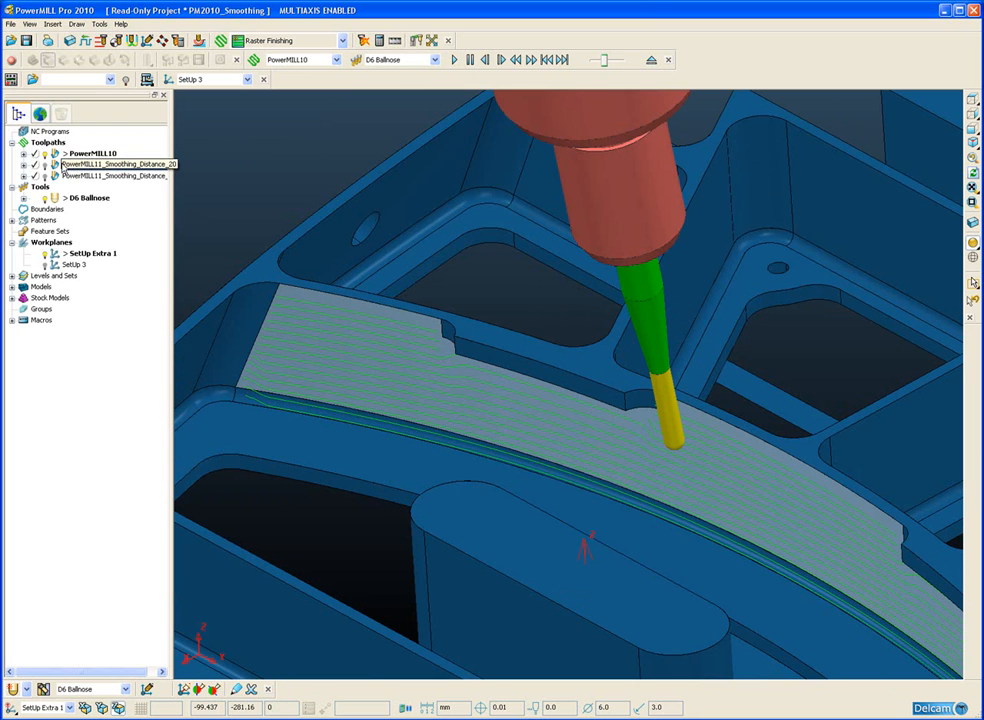
pyautogui.click(116, 164)
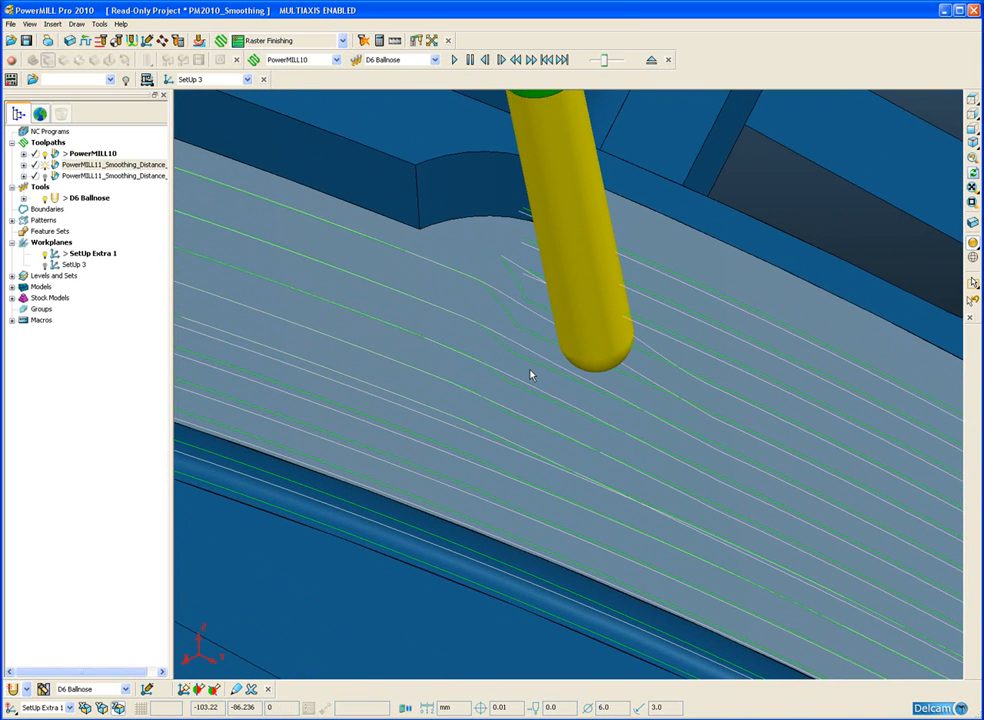
pyautogui.moveTo(524, 312)
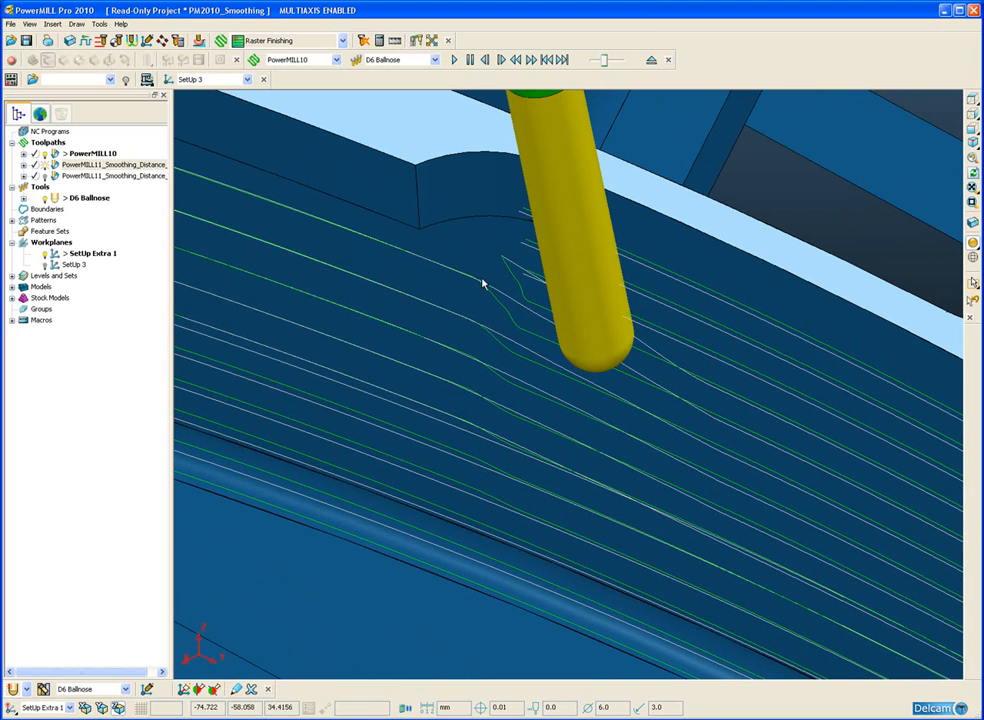
pyautogui.moveTo(504, 348)
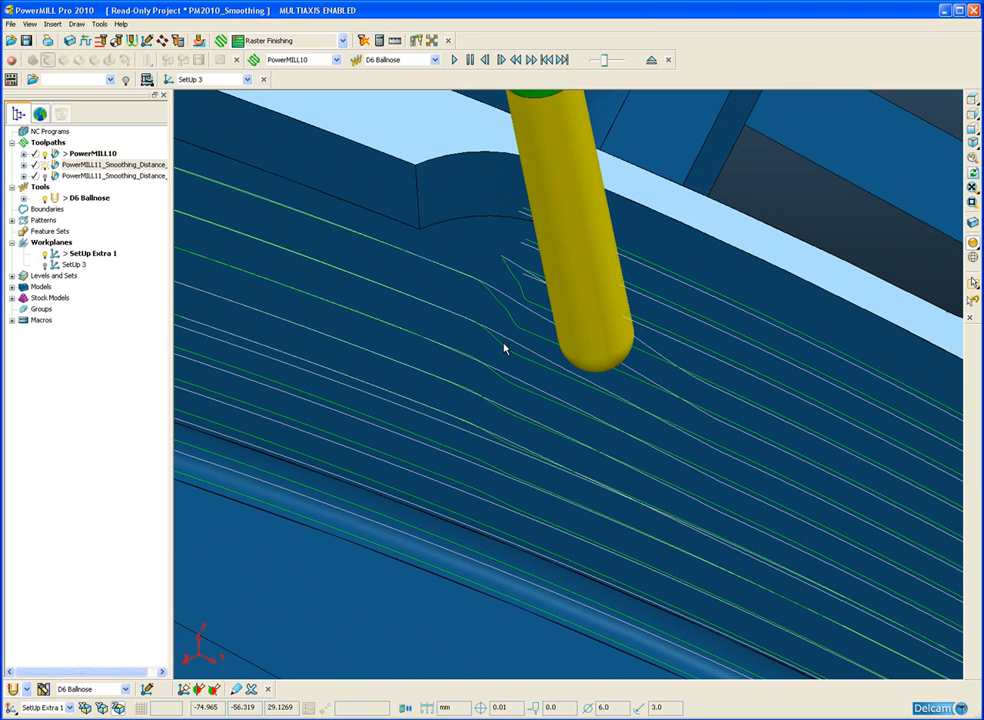
pyautogui.doubleClick(116, 164)
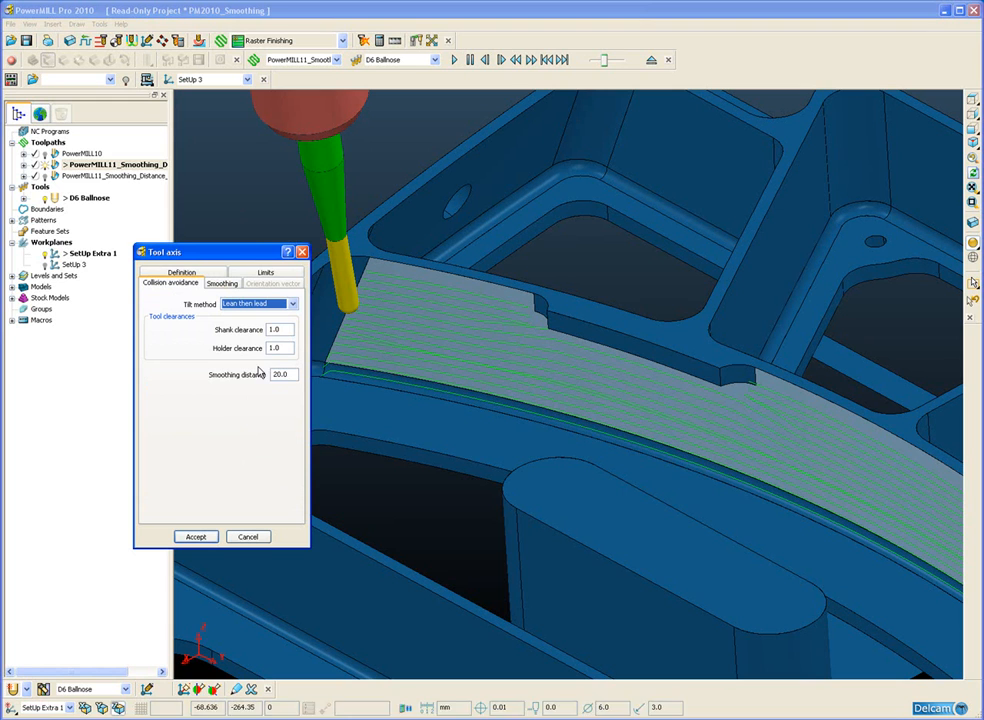
pyautogui.moveTo(258, 374)
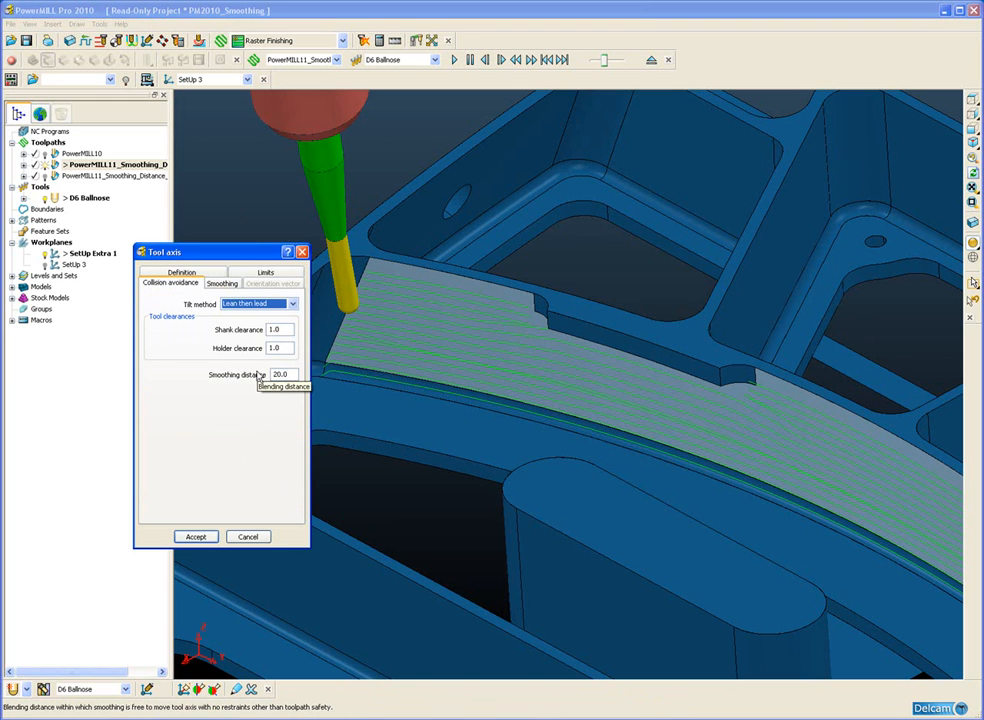
pyautogui.moveTo(248, 536)
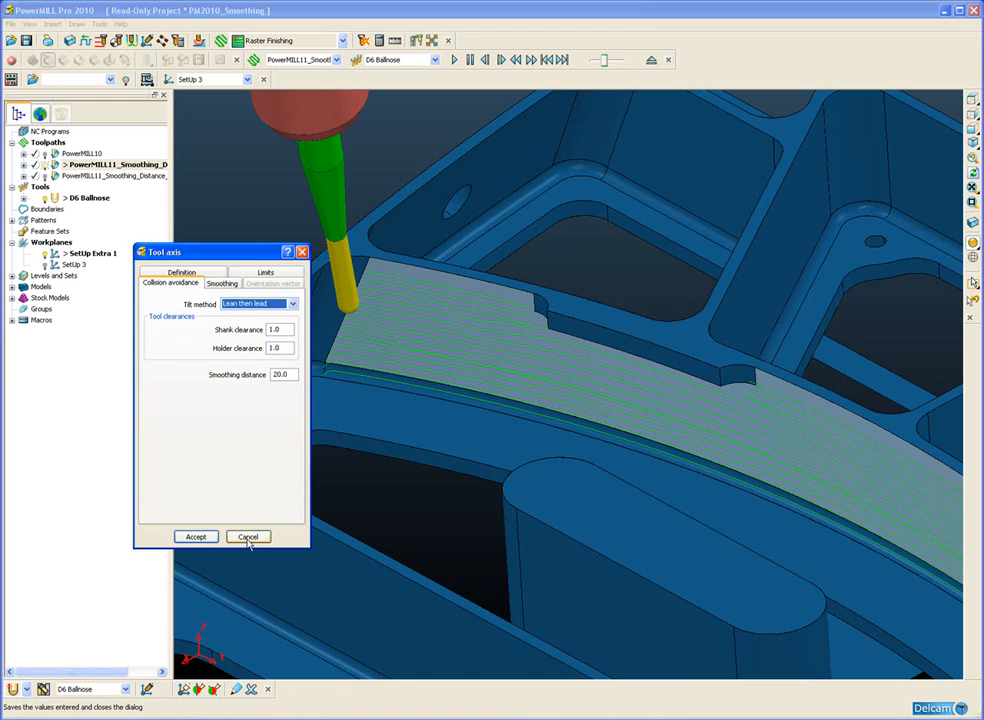
# Close the Tool Axis dialog leaving the smoothing distance at 20.0
pyautogui.click(248, 536)
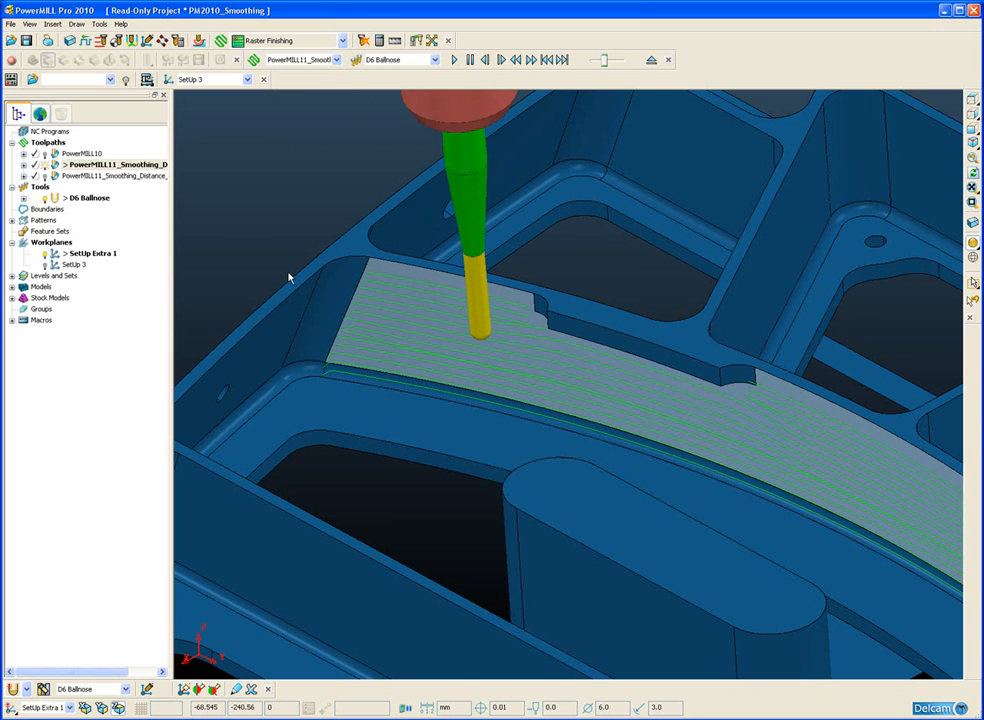
pyautogui.moveTo(552, 322)
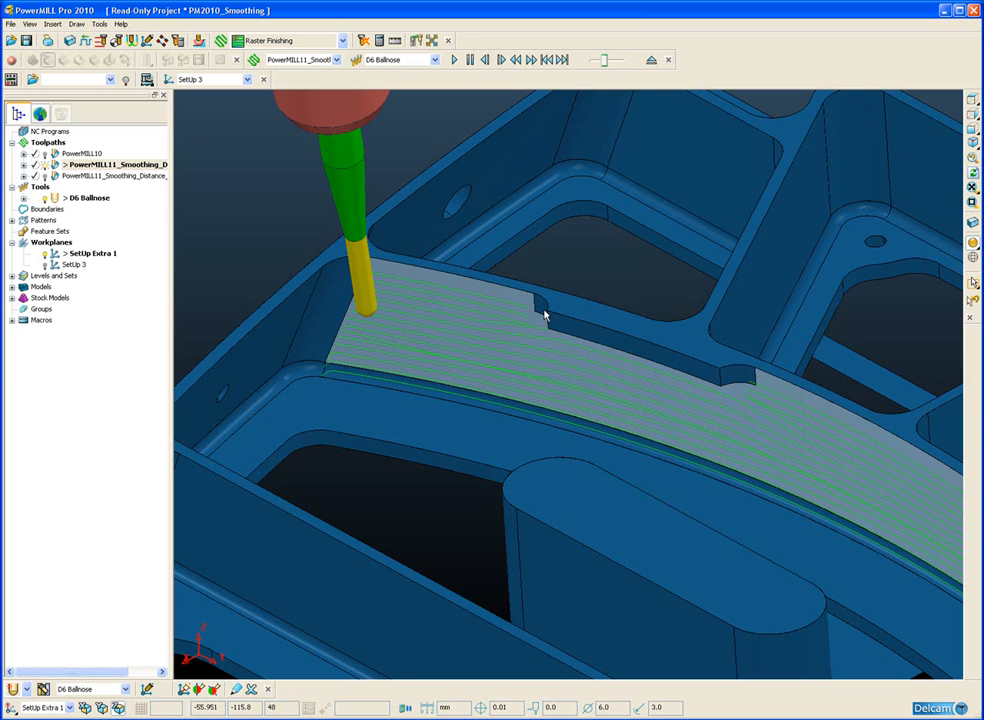
pyautogui.moveTo(540, 314)
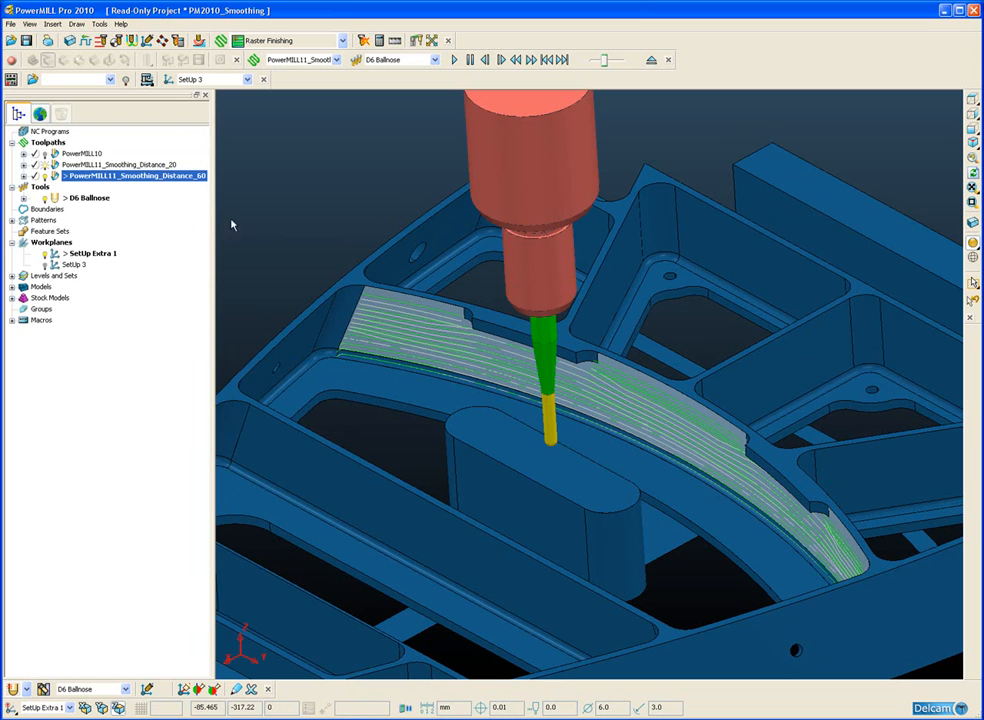
# Run the toolpath along the curved lip, then pick the machine tool list for simulation
pyautogui.click(120, 164)
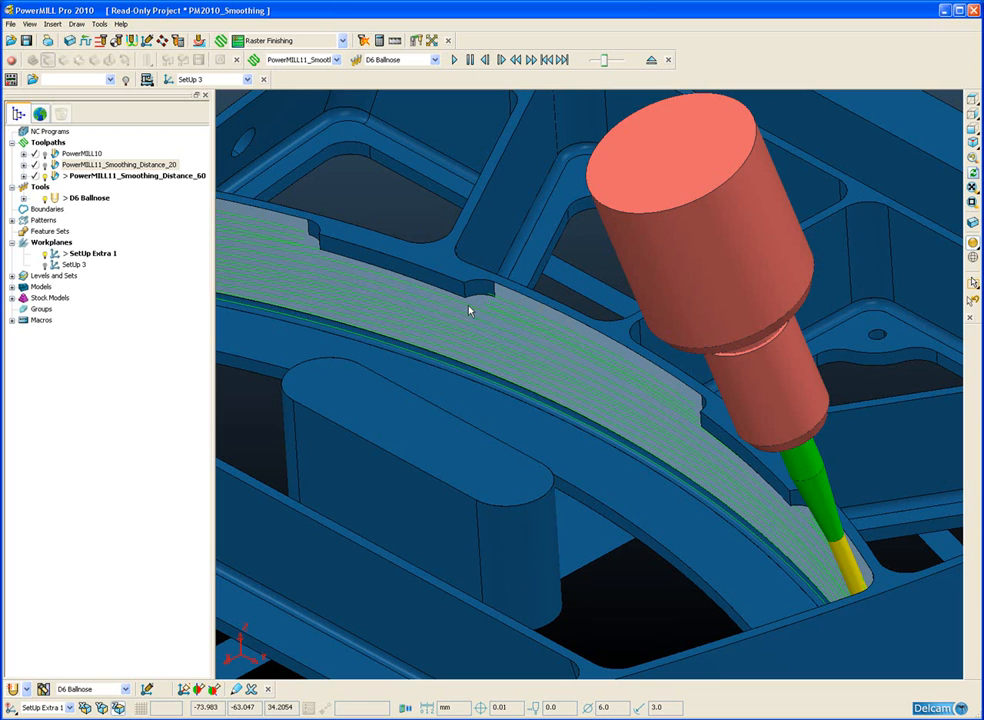
pyautogui.moveTo(692, 404)
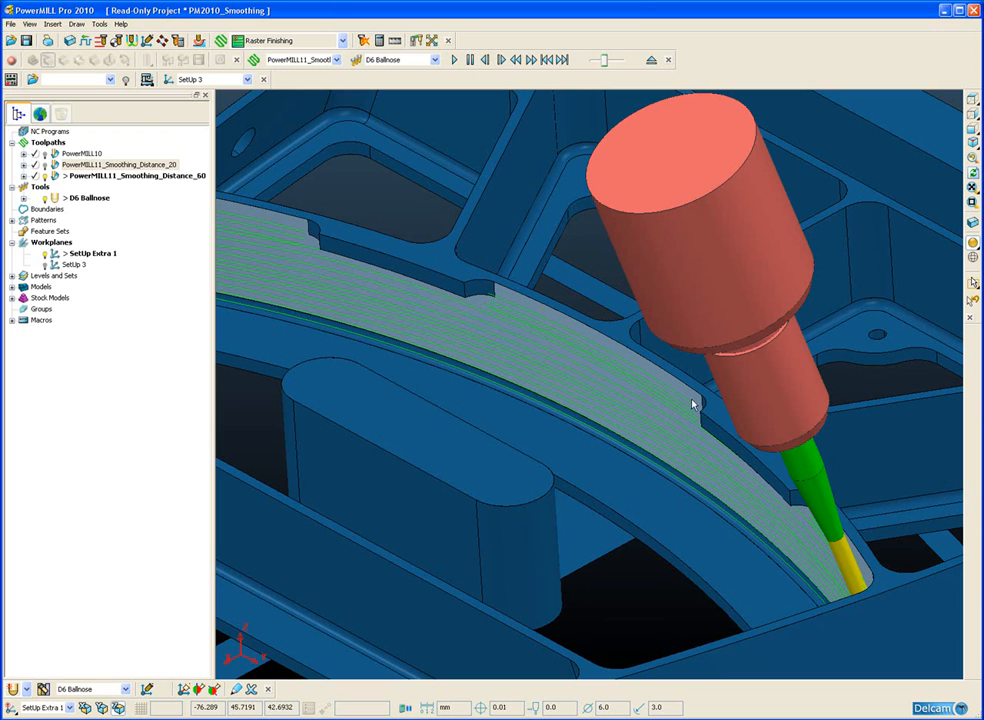
pyautogui.moveTo(484, 306)
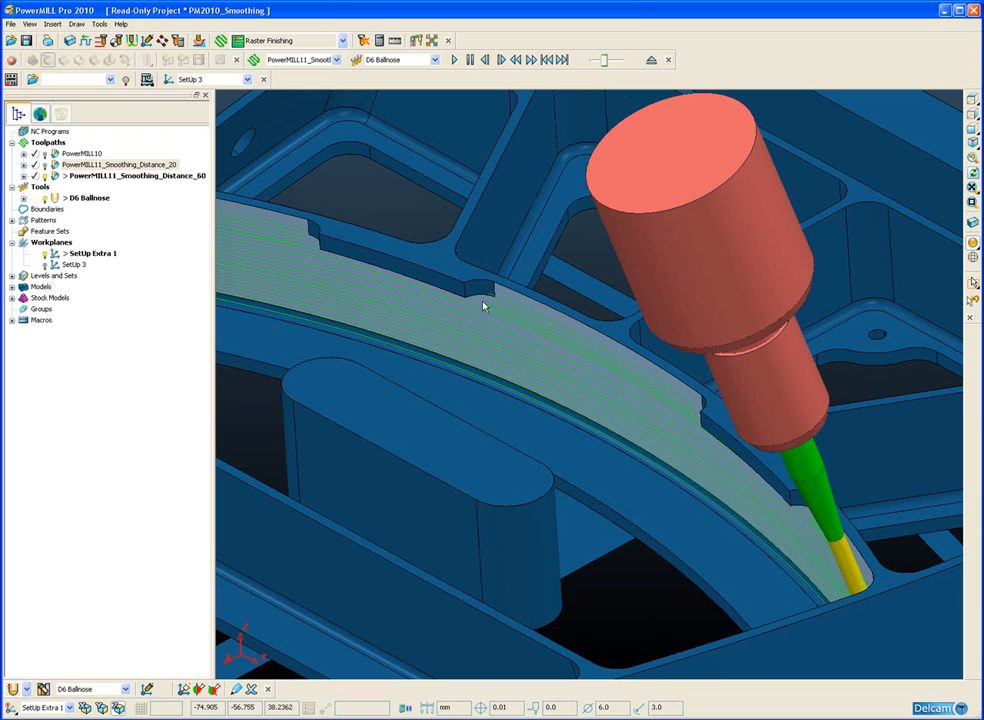
pyautogui.moveTo(696, 420)
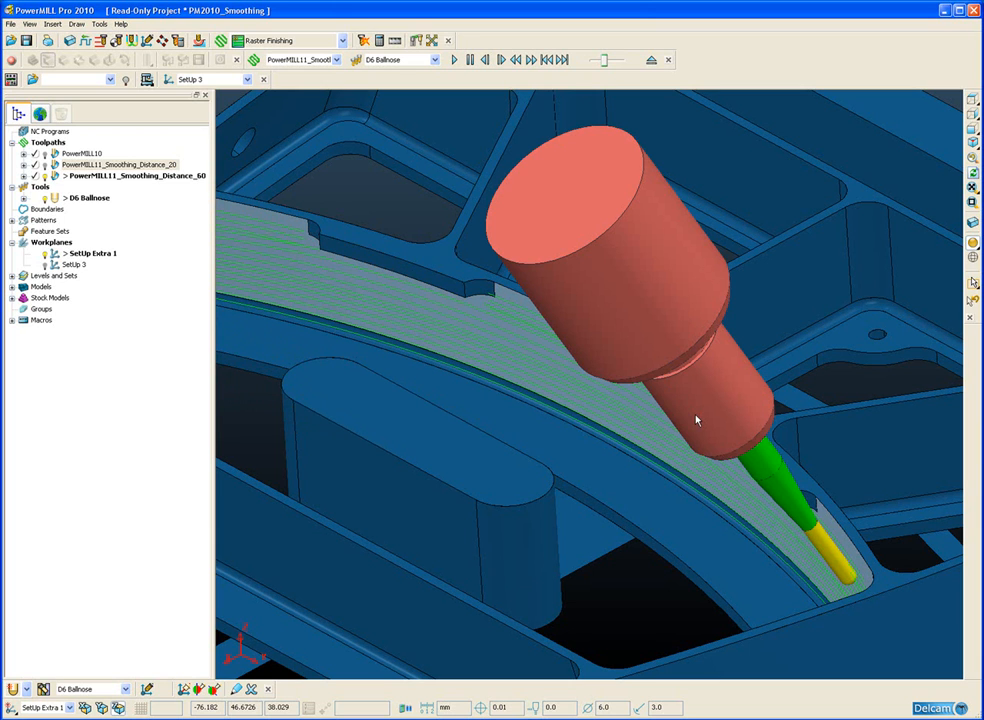
pyautogui.moveTo(498, 296)
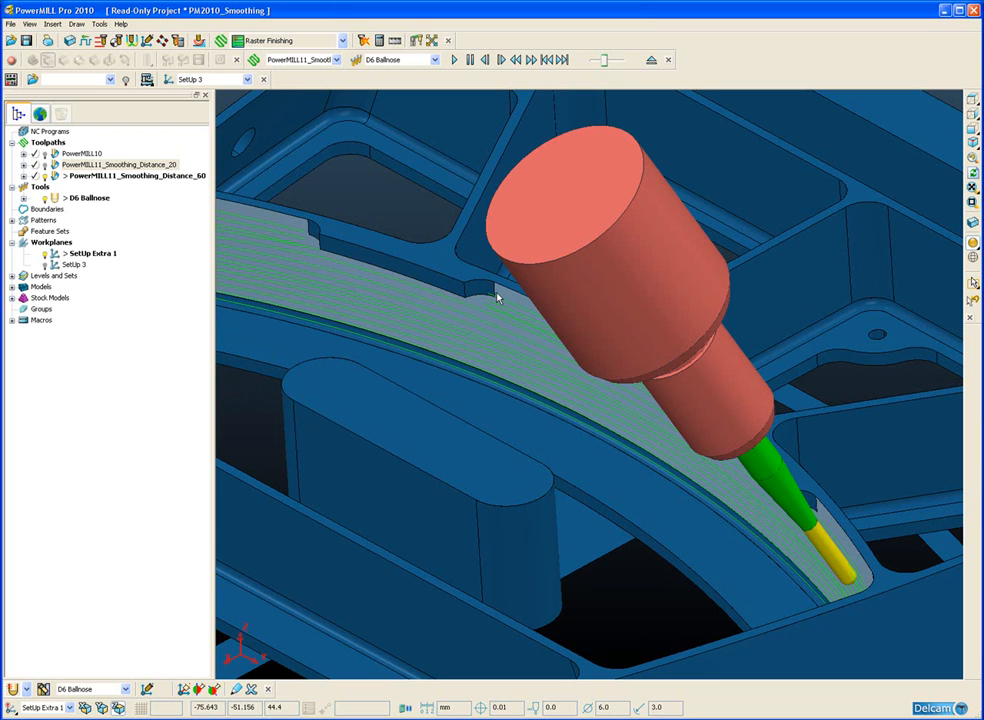
pyautogui.moveTo(128, 120)
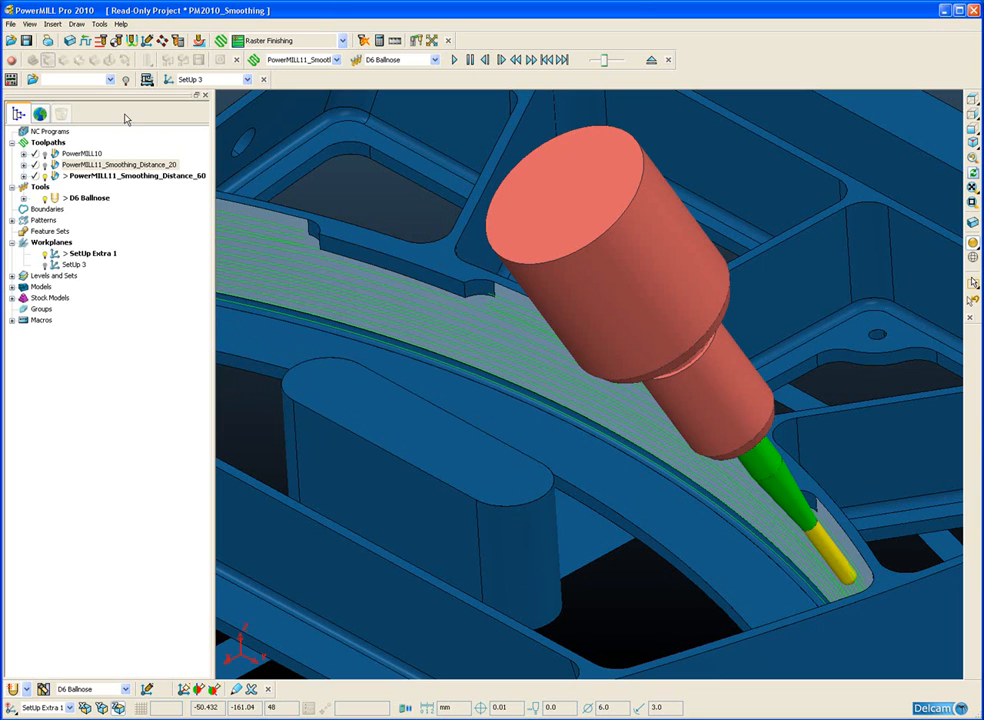
pyautogui.click(112, 80)
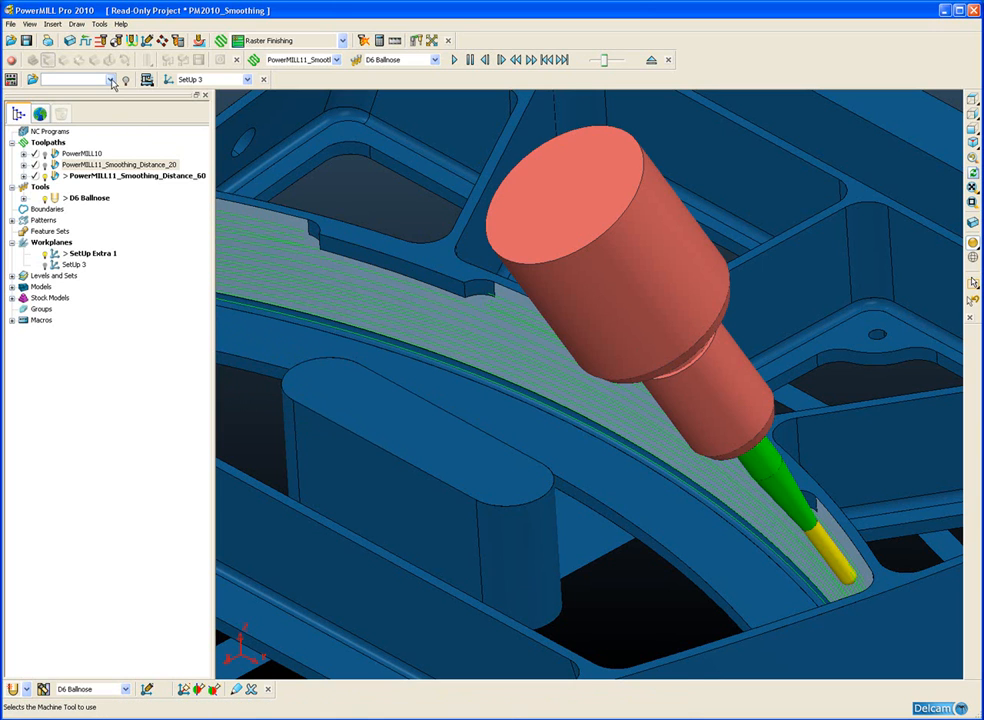
pyautogui.moveTo(112, 80)
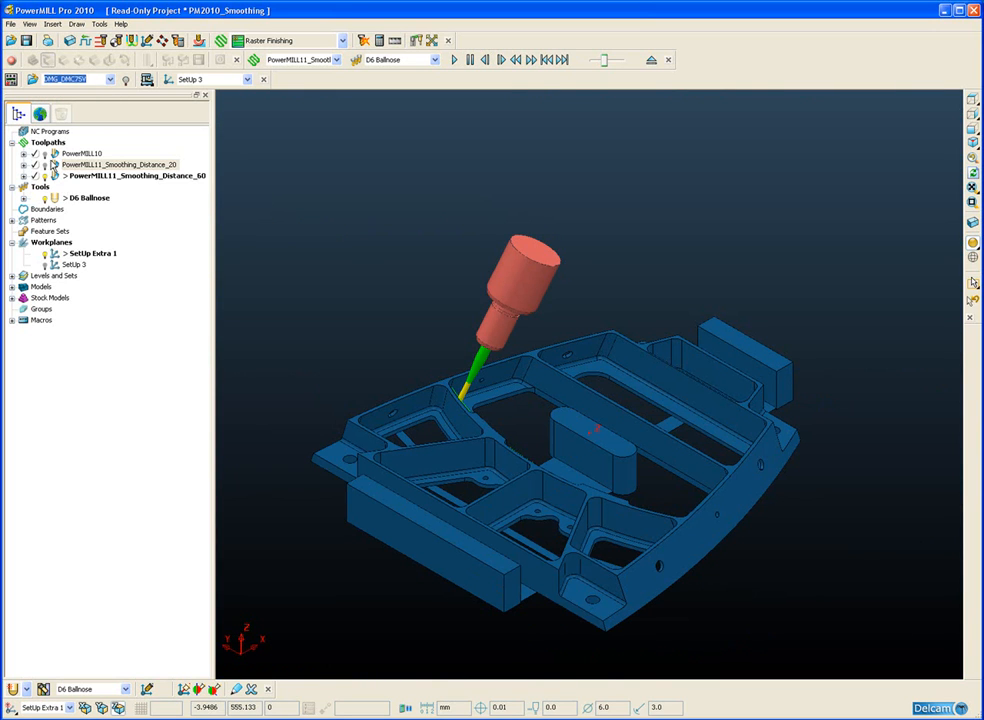
# Activate the original toolpath and display the 5-axis machine tool around the whole part
pyautogui.click(92, 152)
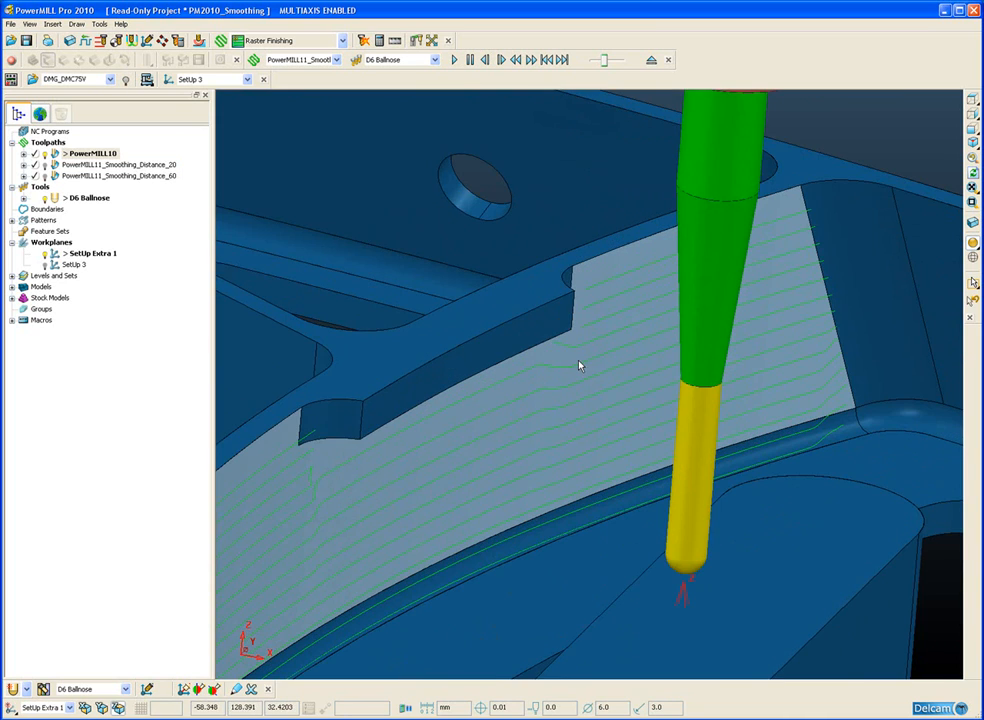
pyautogui.moveTo(578, 364); pyautogui.dragTo(824, 288)
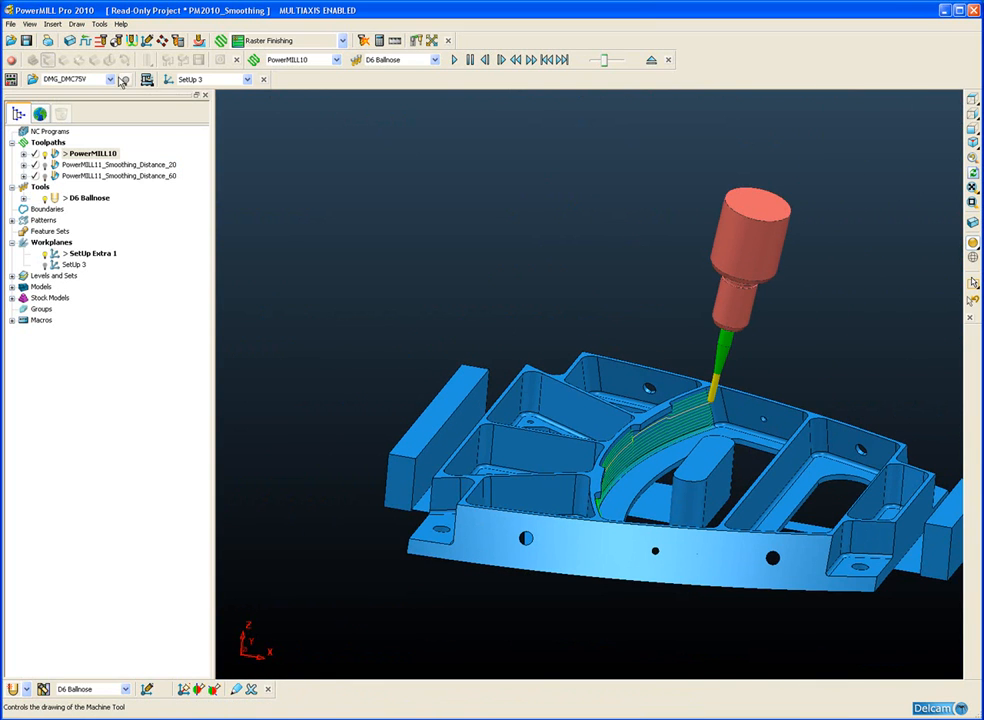
pyautogui.click(124, 80)
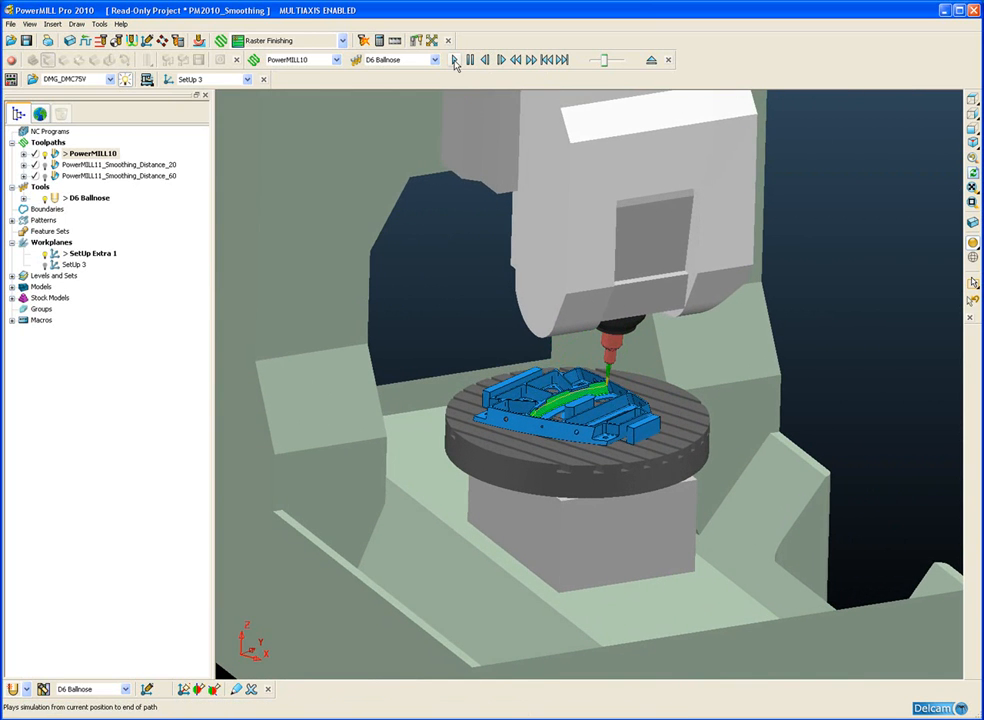
pyautogui.moveTo(452, 60)
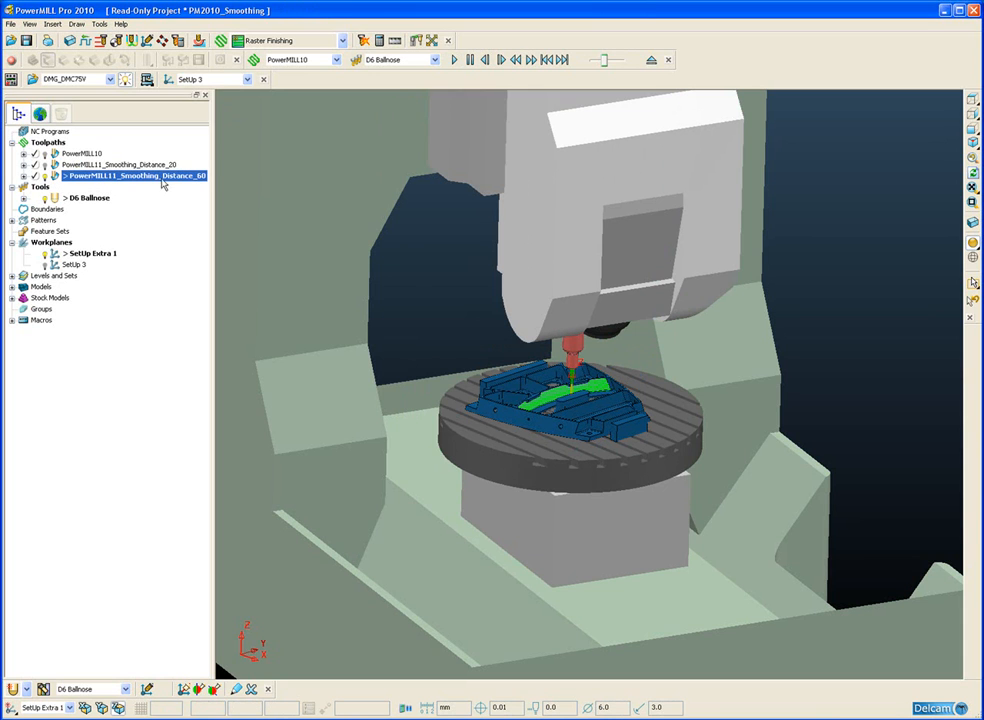
pyautogui.moveTo(184, 192)
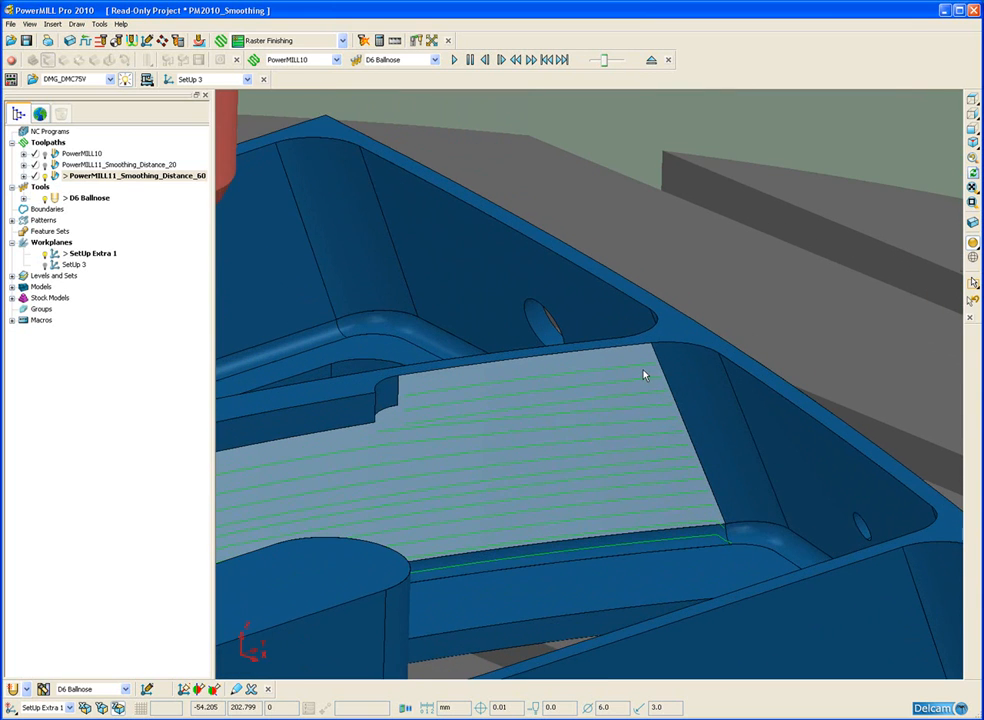
# Simulate the Smoothing_Distance_60 toolpath from its start on the machine tool
pyautogui.moveTo(644, 374); pyautogui.dragTo(680, 422)
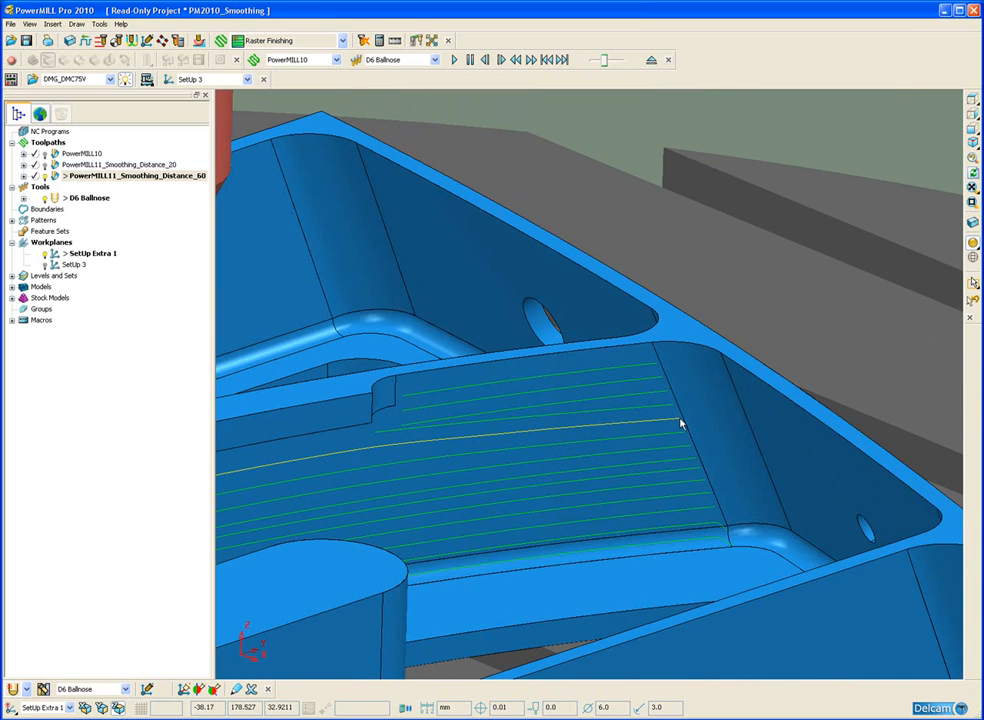
pyautogui.rightClick(136, 176)
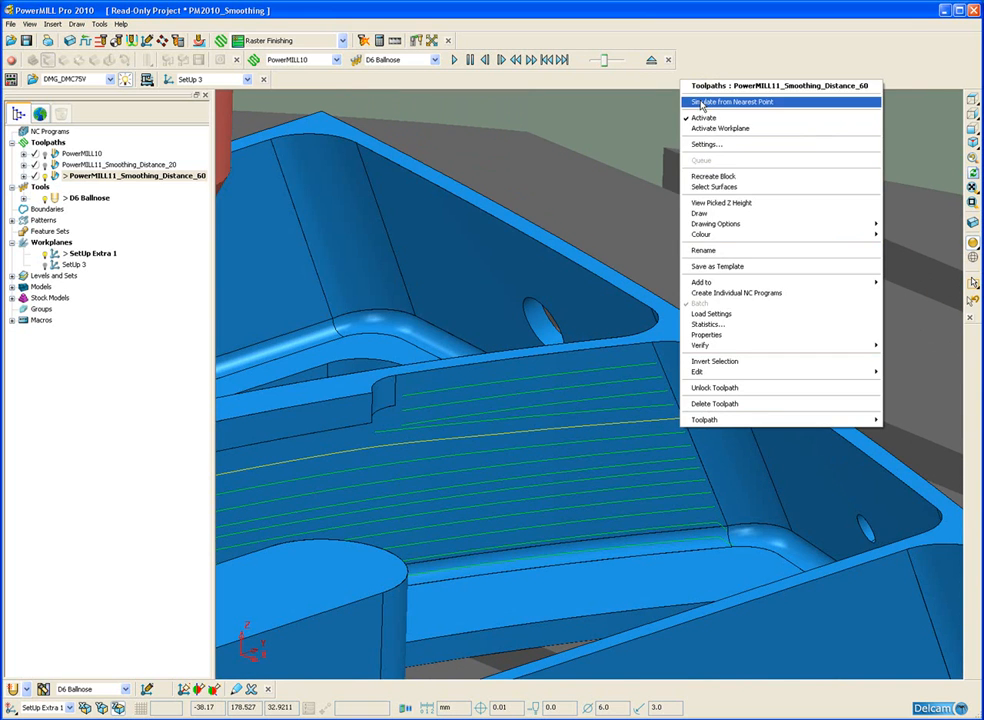
pyautogui.click(732, 100)
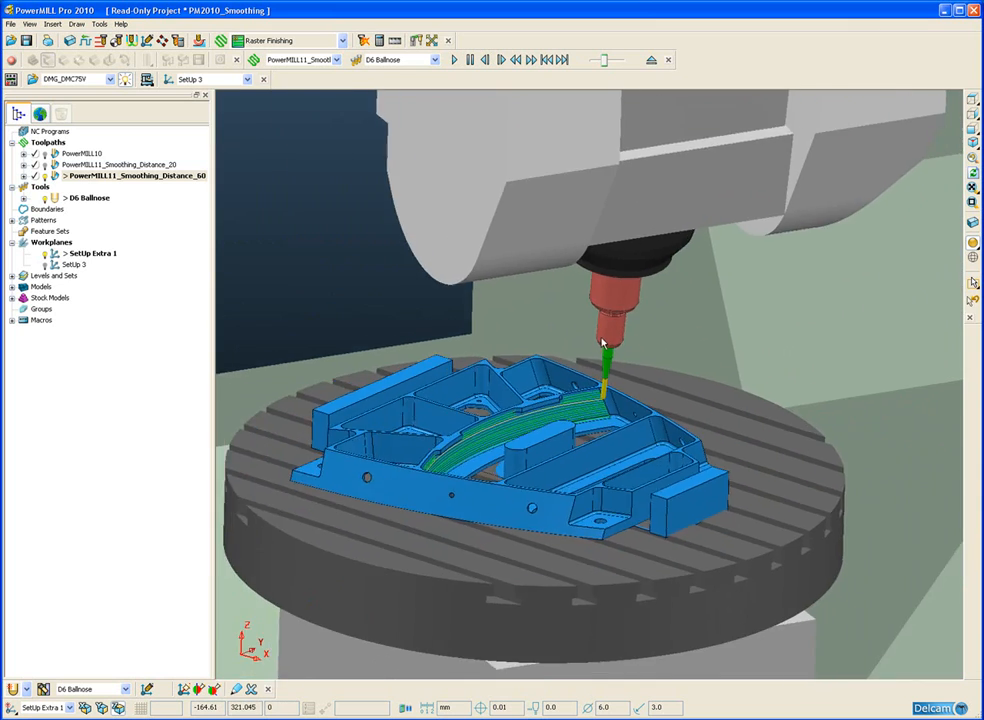